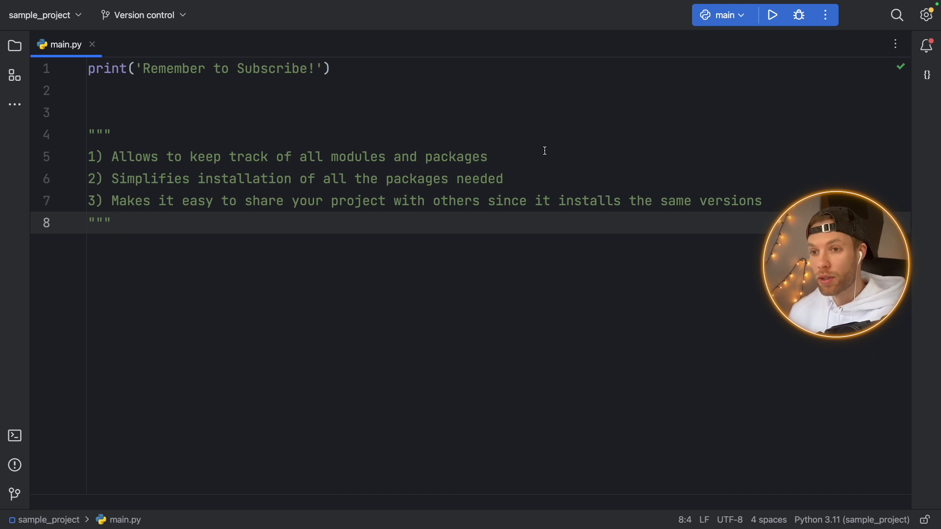
{"action": "mouse_move", "coordinate": [536, 154]}
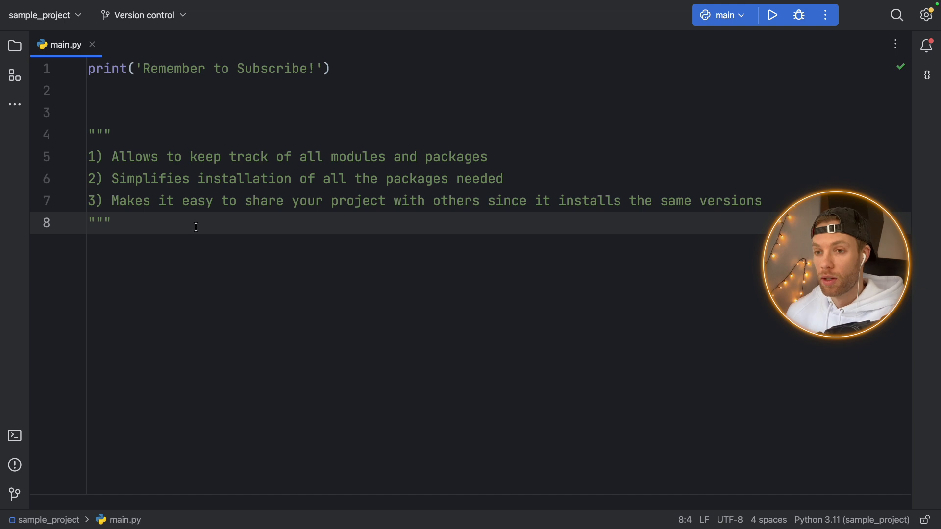
Clear main.py and pip install requests in the Terminal
{"action": "key", "text": "ctrl+a"}
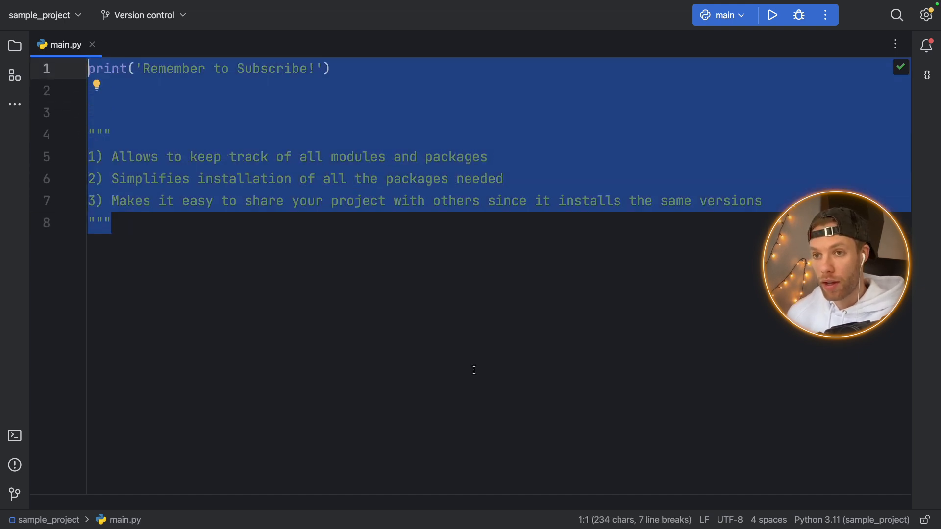
{"action": "left_click", "coordinate": [14, 436]}
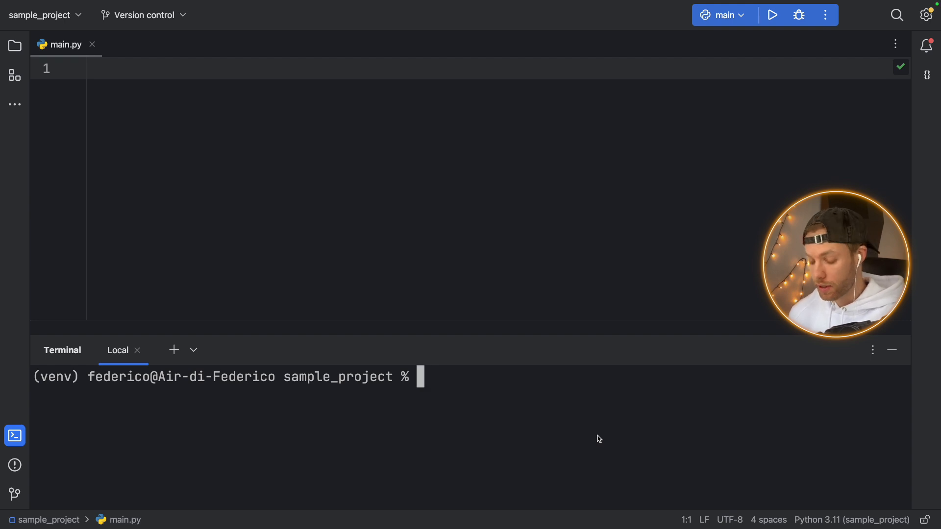
{"action": "type", "text": "pip inst"}
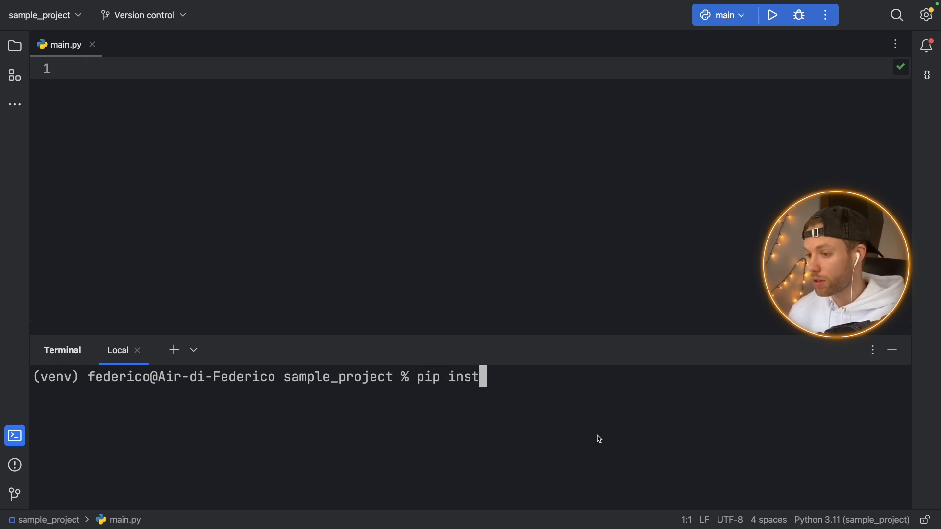
{"action": "type", "text": "all requesr"}
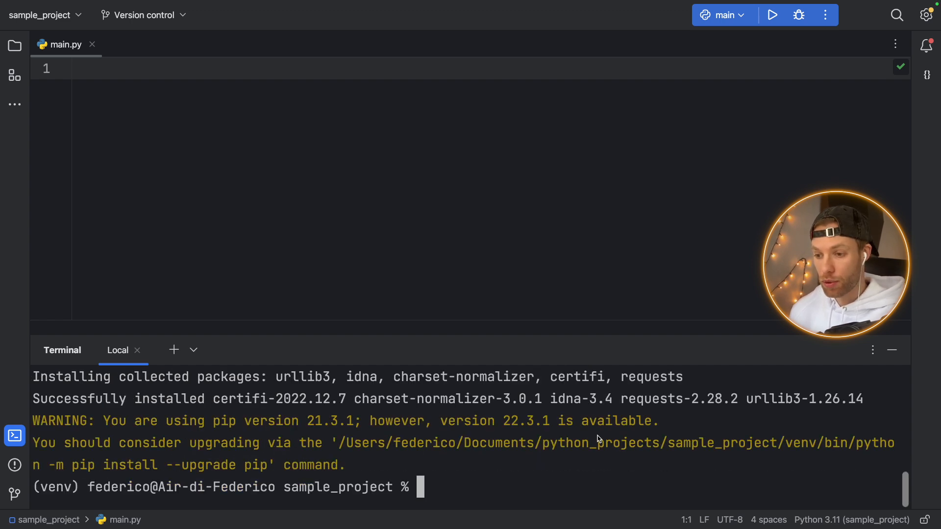
Install opencv-python with pip
{"action": "type", "text": "pip"}
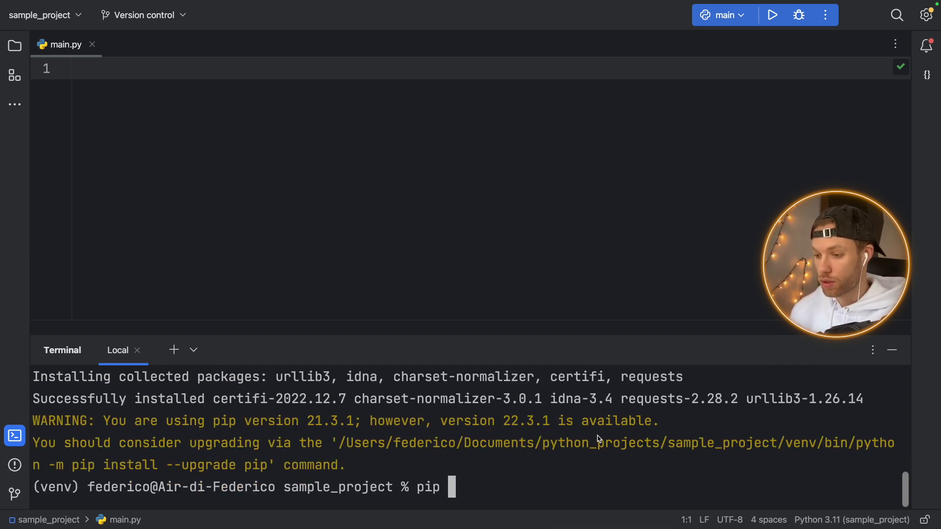
{"action": "type", "text": "install opencv-python"}
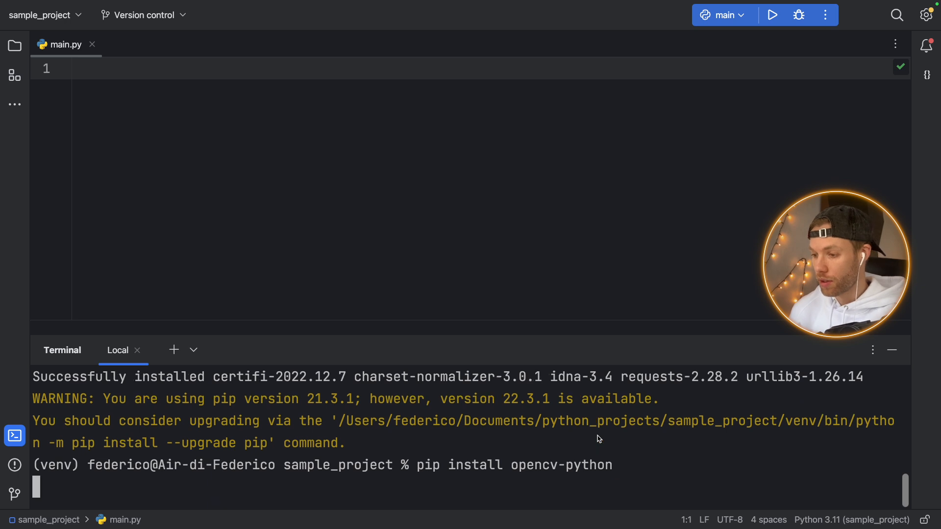
{"action": "key", "text": "Return"}
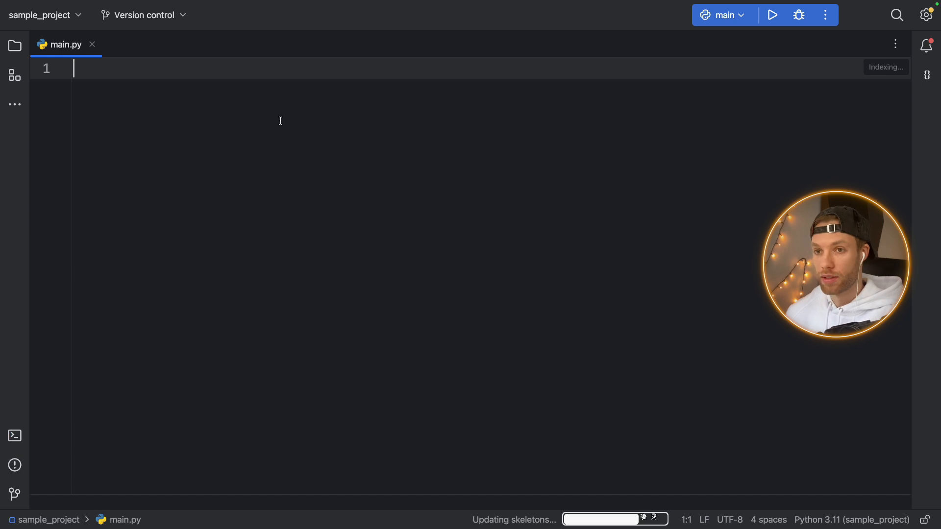
Write import requests, import cv2, r = requests and cv = cv2 in main.py
{"action": "type", "text": "import"}
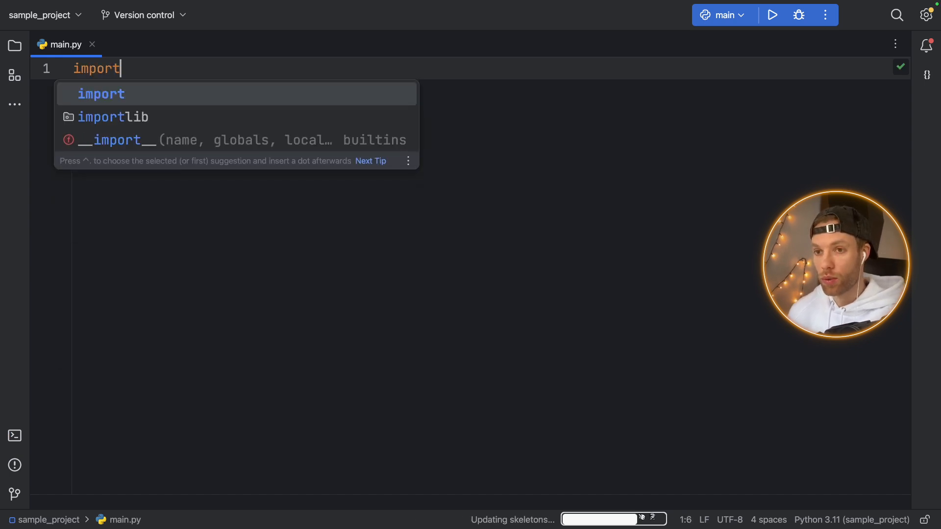
{"action": "type", "text": "requests"}
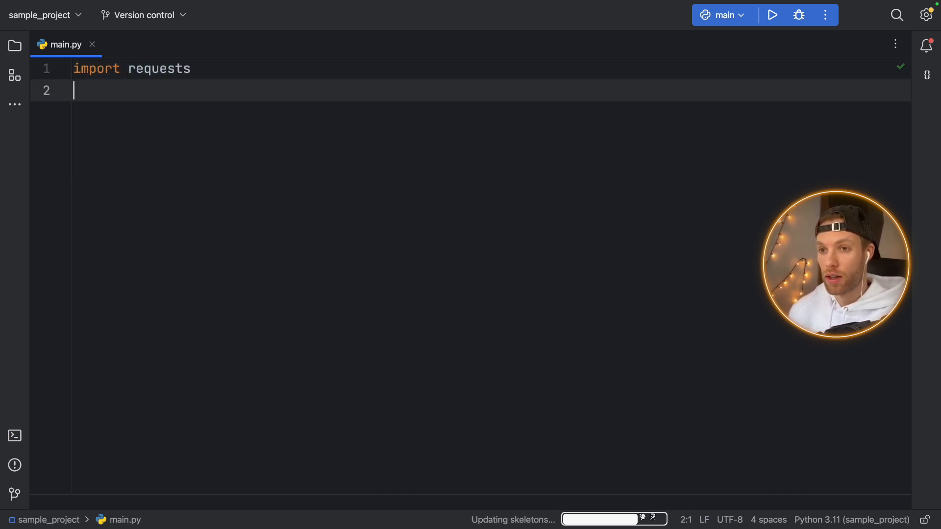
{"action": "type", "text": "import op"}
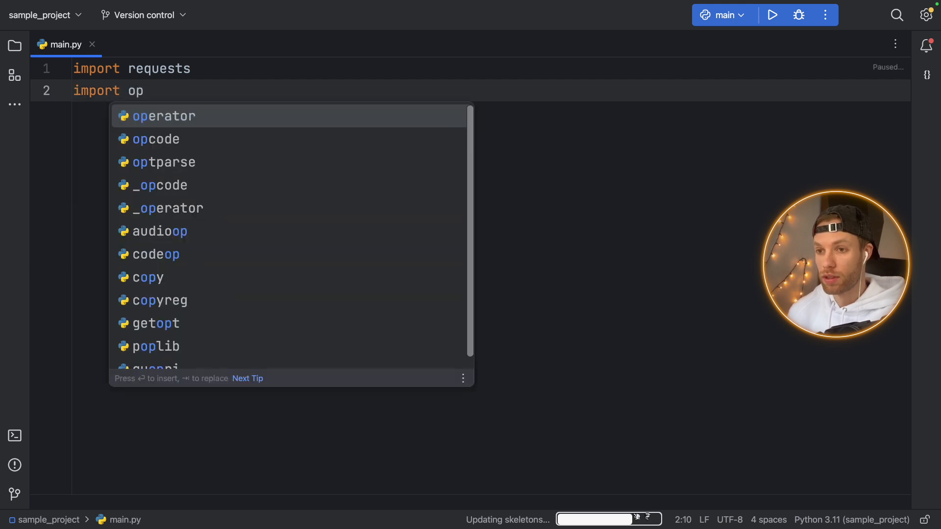
{"action": "type", "text": "c"}
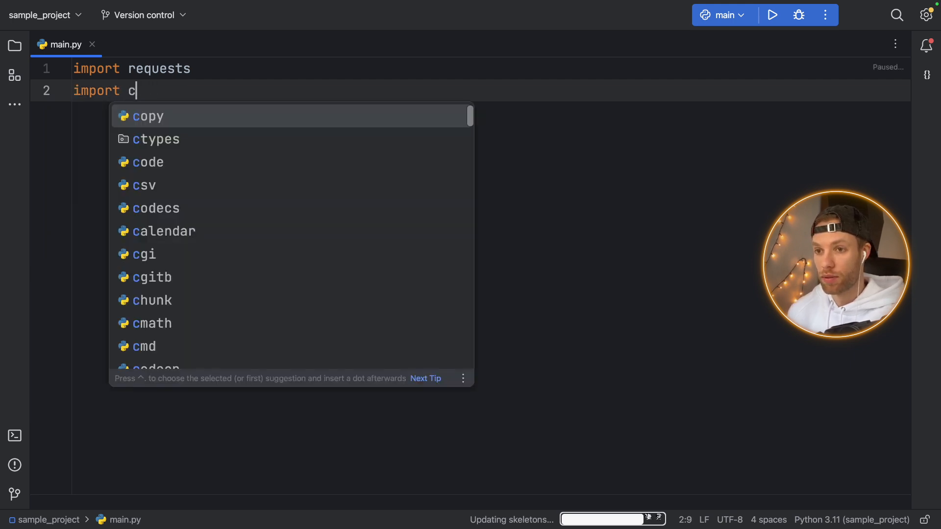
{"action": "type", "text": "v2"}
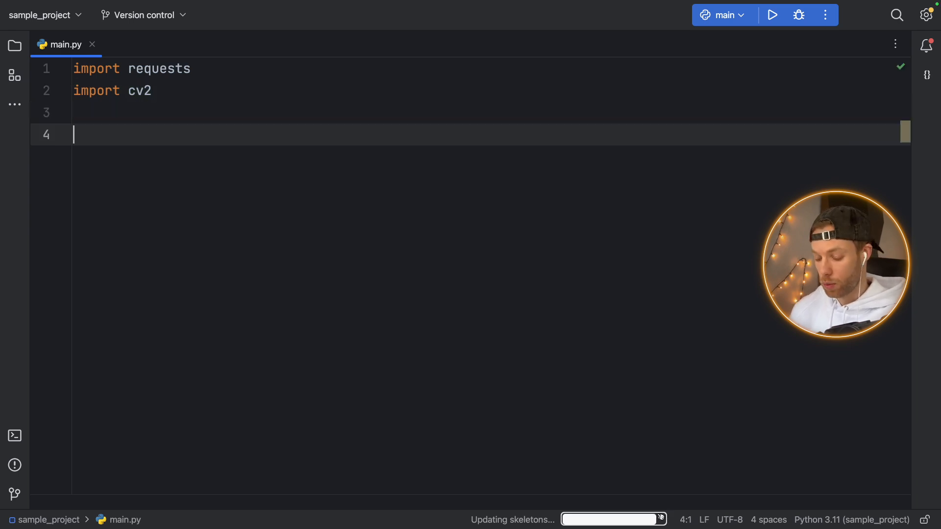
{"action": "type", "text": "r = requests"}
{"action": "type", "text": "cv = cv2"}
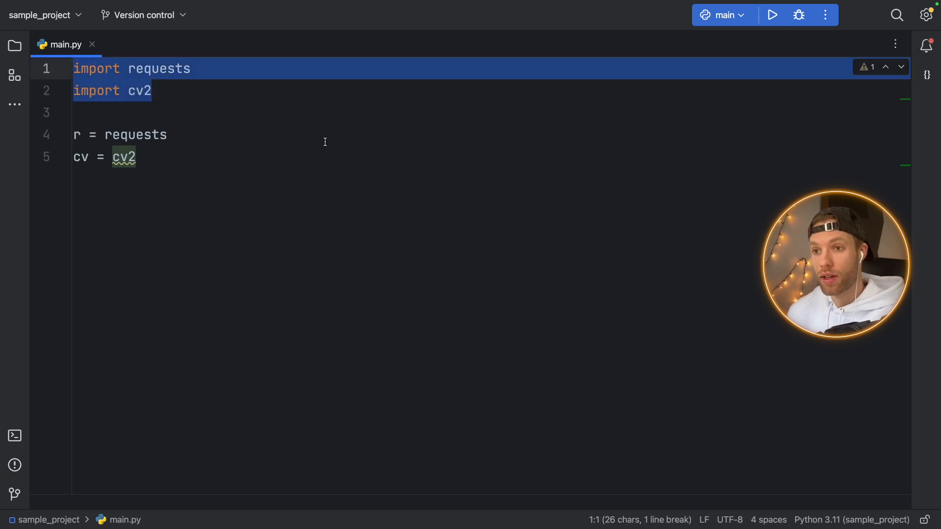
{"action": "mouse_move", "coordinate": [356, 176]}
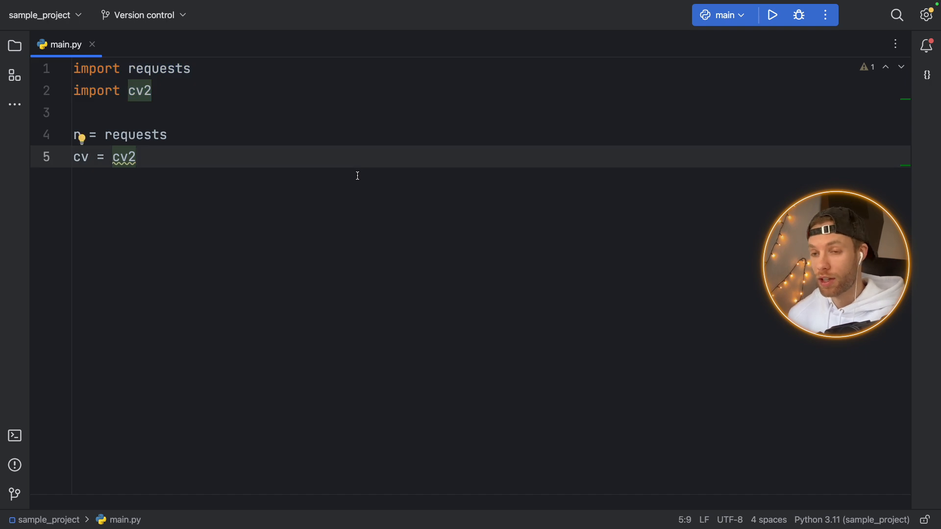
{"action": "mouse_move", "coordinate": [305, 272]}
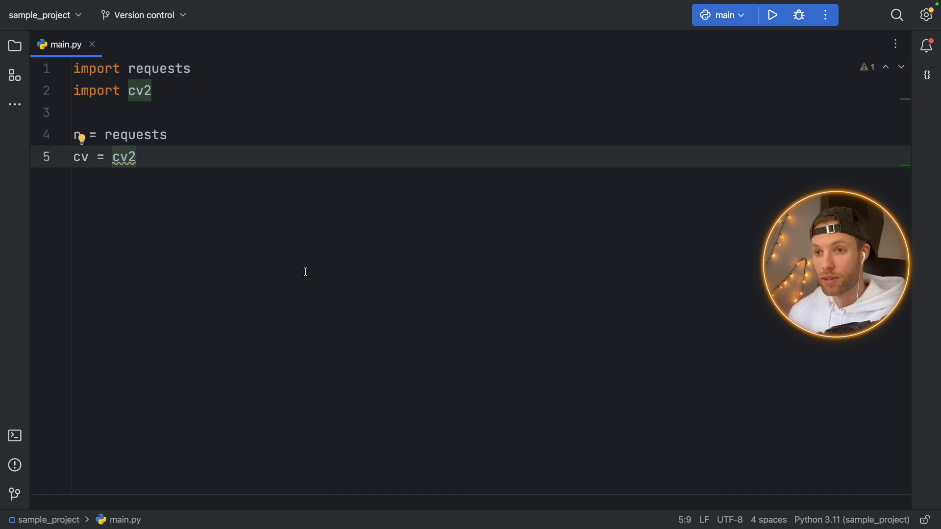
Run pip freeze > requirements.txt and locate the file in the sample_project tree
{"action": "left_click", "coordinate": [14, 436]}
{"action": "type", "text": "pip freeze > re"}
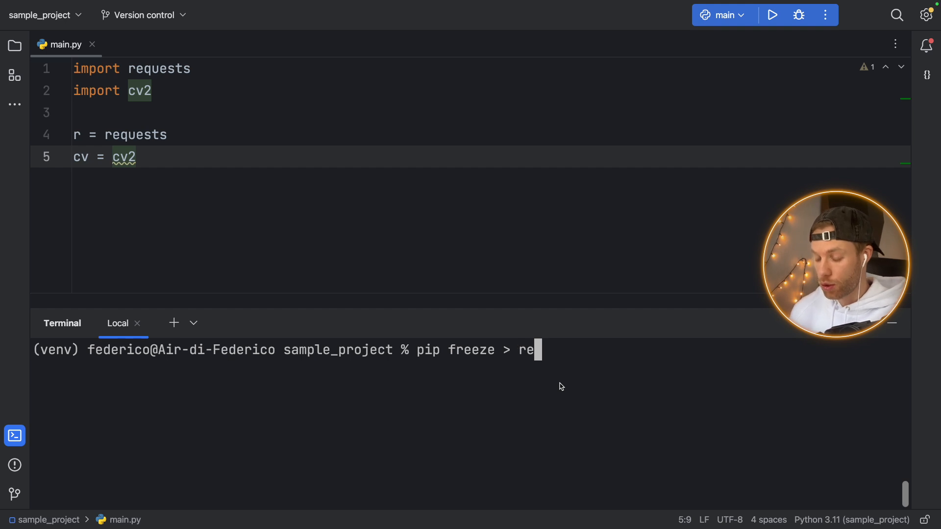
{"action": "type", "text": "quirements.txt"}
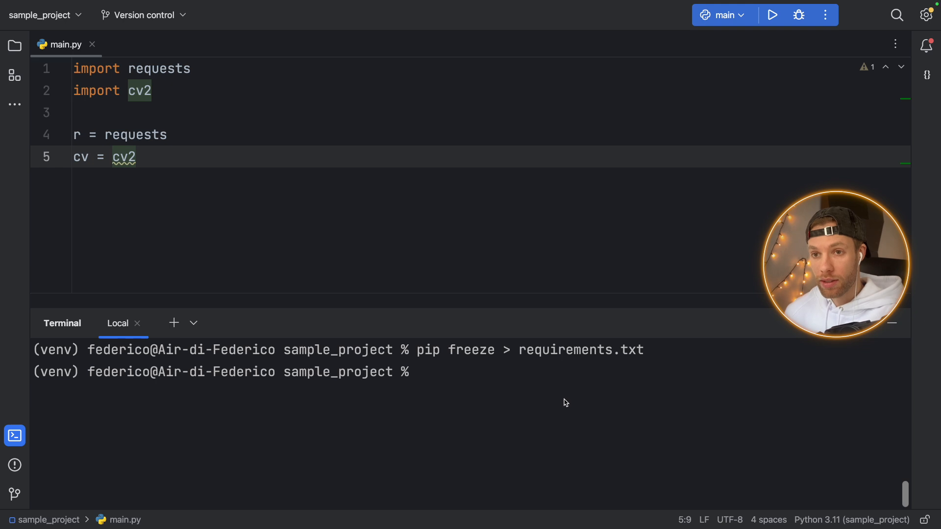
{"action": "left_click", "coordinate": [14, 46]}
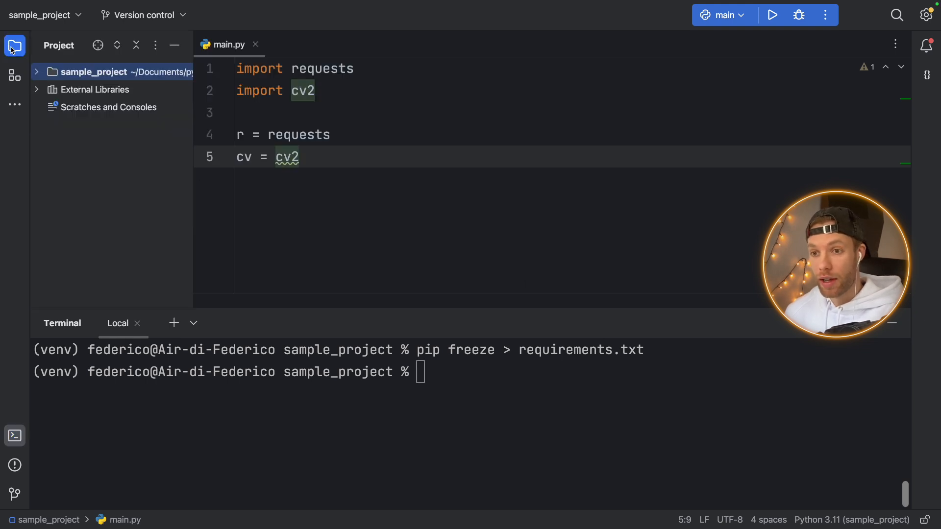
{"action": "left_click", "coordinate": [35, 72]}
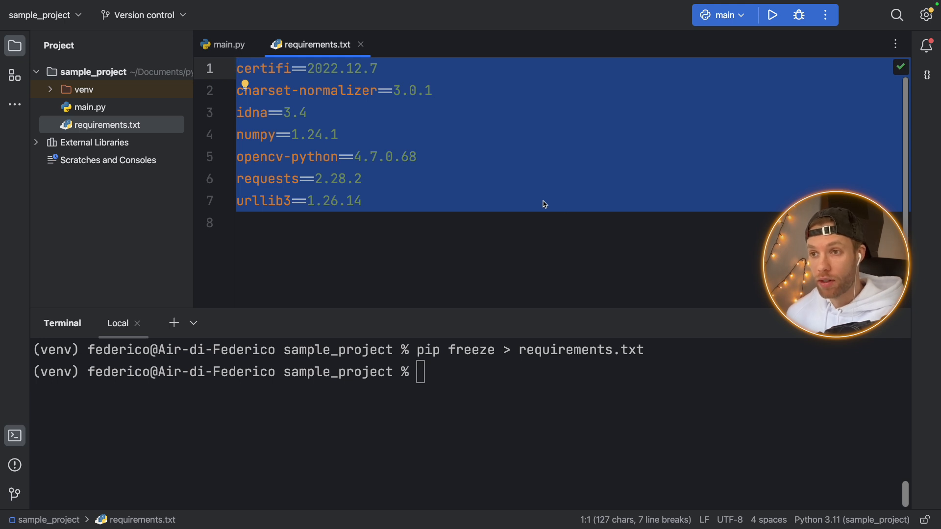
{"action": "mouse_move", "coordinate": [568, 206]}
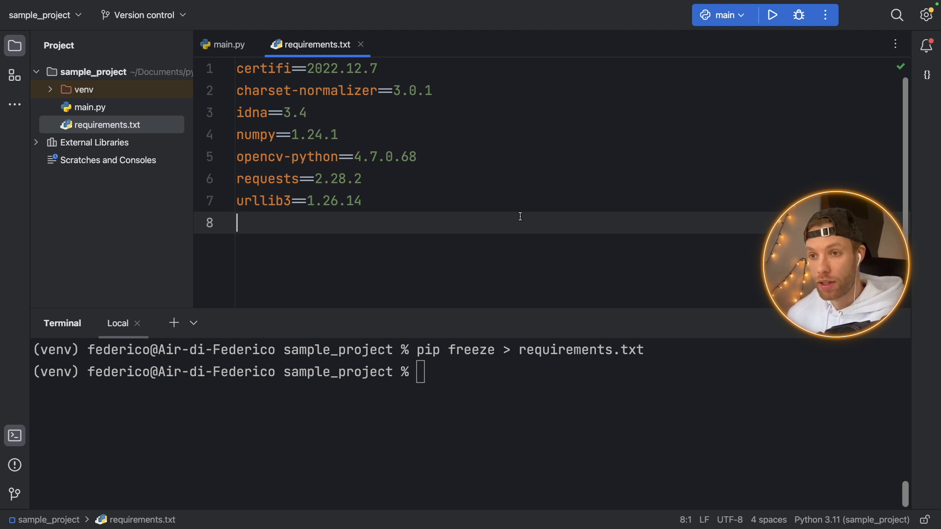
Copy requirements.txt and create a new project named abc123
{"action": "left_click", "coordinate": [104, 125]}
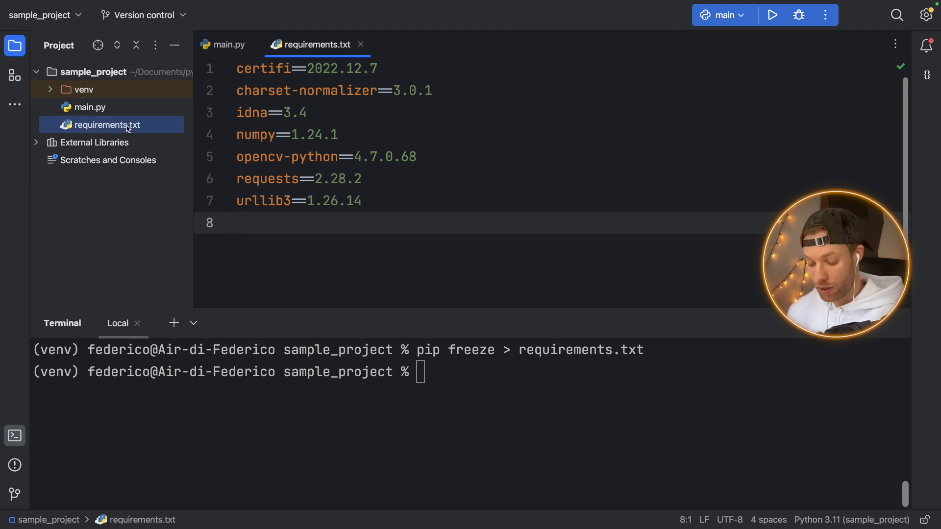
{"action": "left_click", "coordinate": [92, 5]}
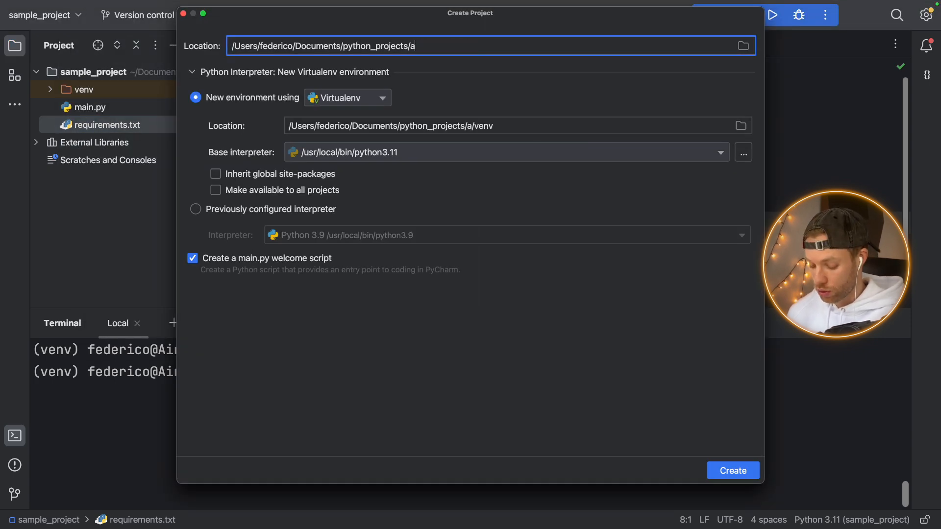
{"action": "type", "text": "bc123"}
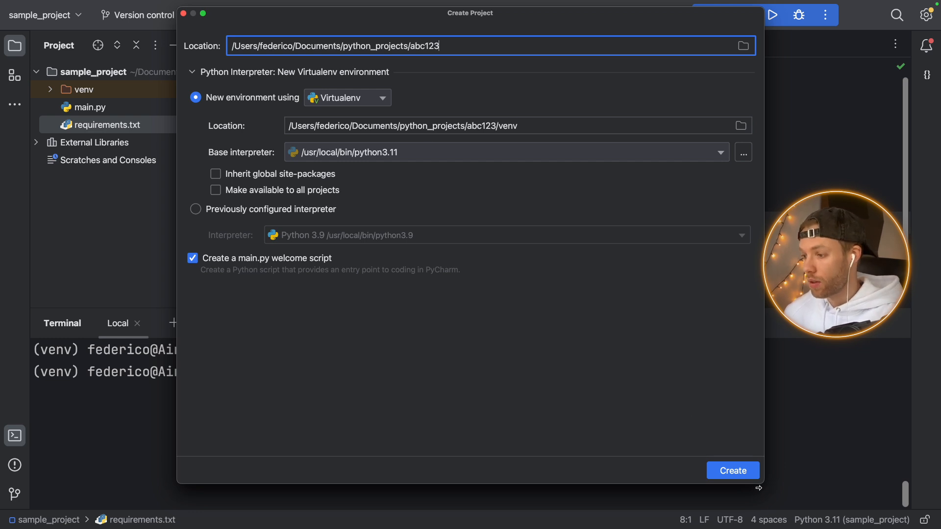
{"action": "left_click", "coordinate": [732, 470]}
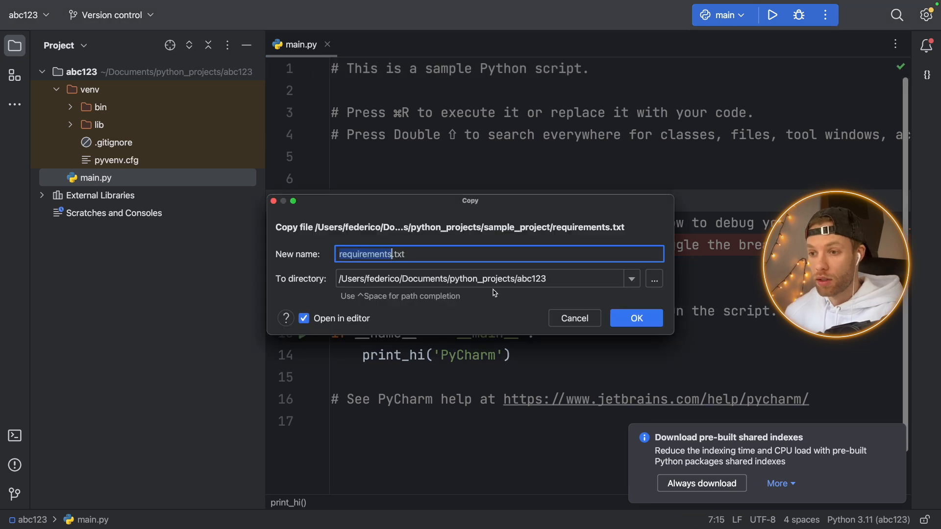
Confirm copying requirements.txt into abc123 and return to main.py
{"action": "left_click", "coordinate": [636, 318]}
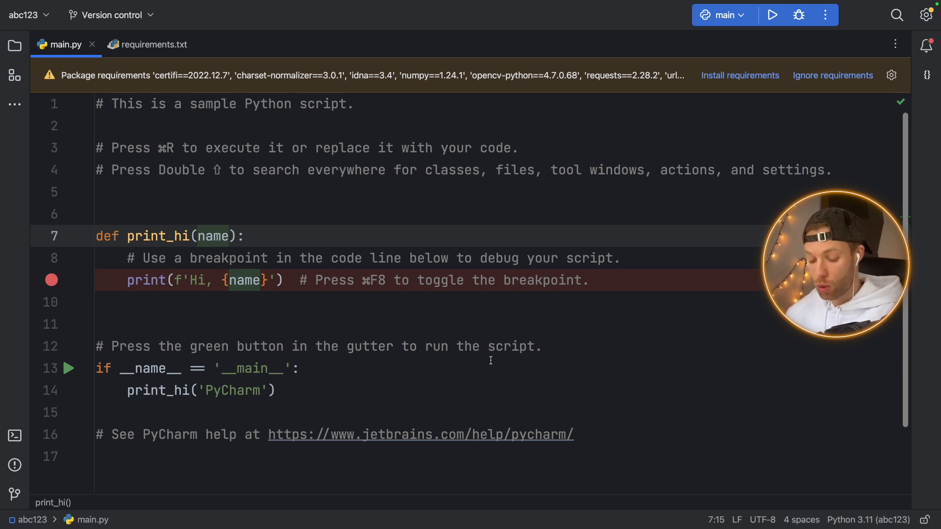
{"action": "left_click", "coordinate": [14, 436]}
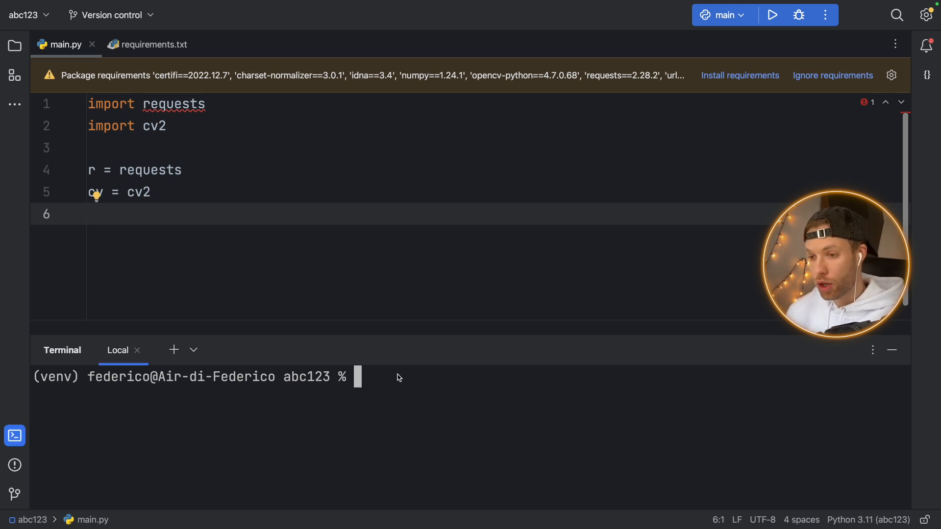
Enter pip install -r requirements.txt and open the requirements file from the project tree
{"action": "type", "text": "pip install"}
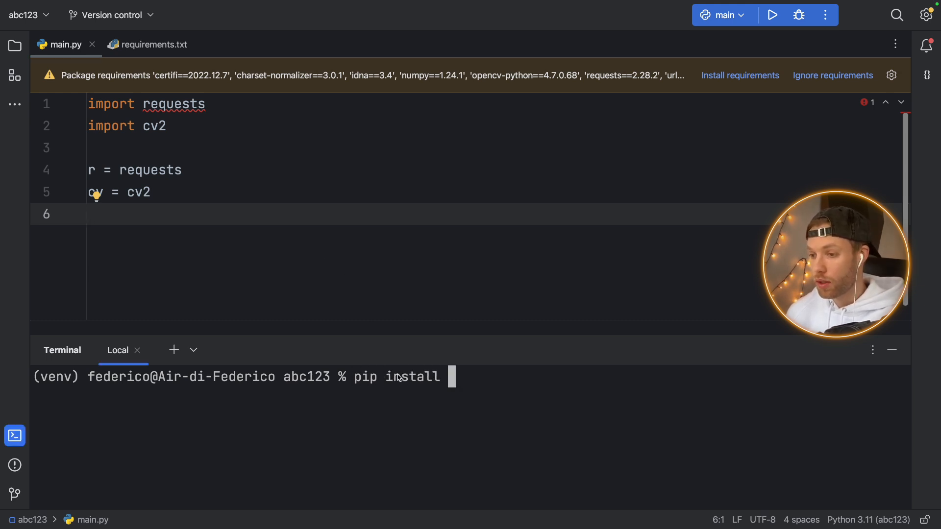
{"action": "type", "text": "-r"}
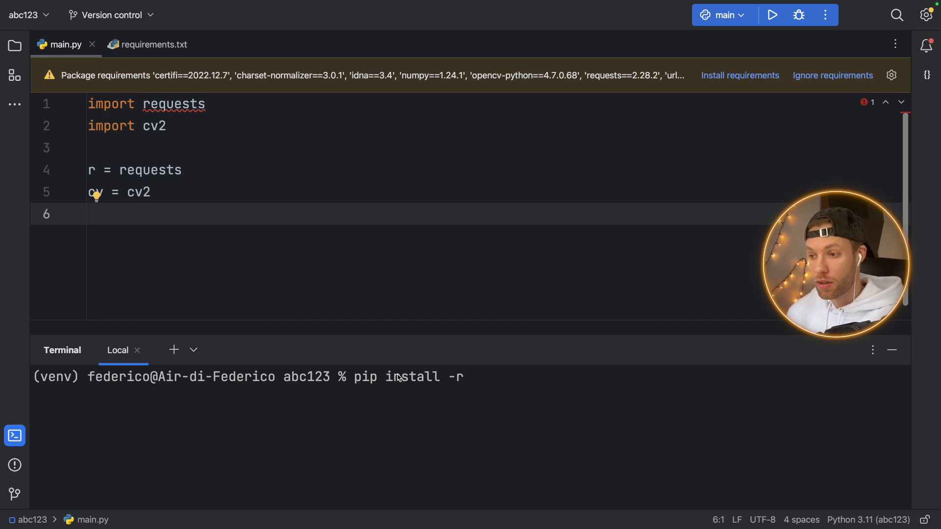
{"action": "type", "text": "r"}
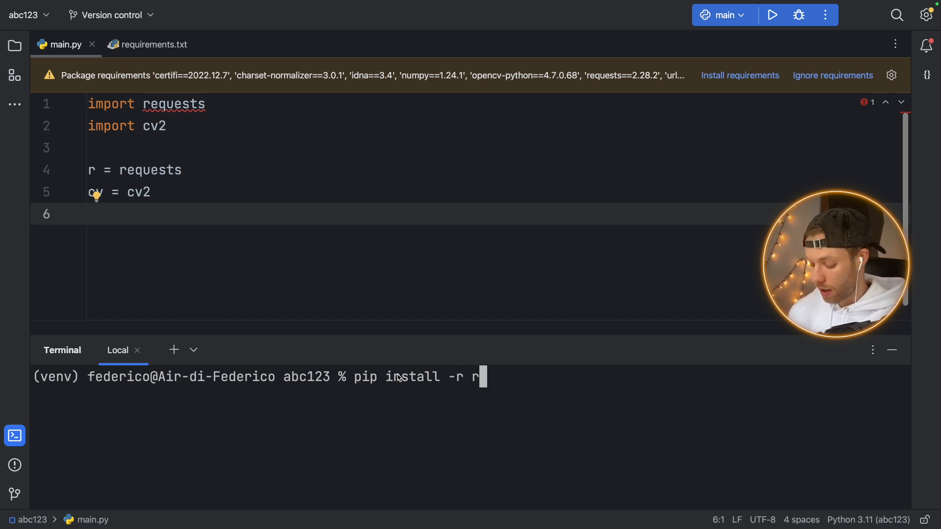
{"action": "type", "text": "equirements.tc"}
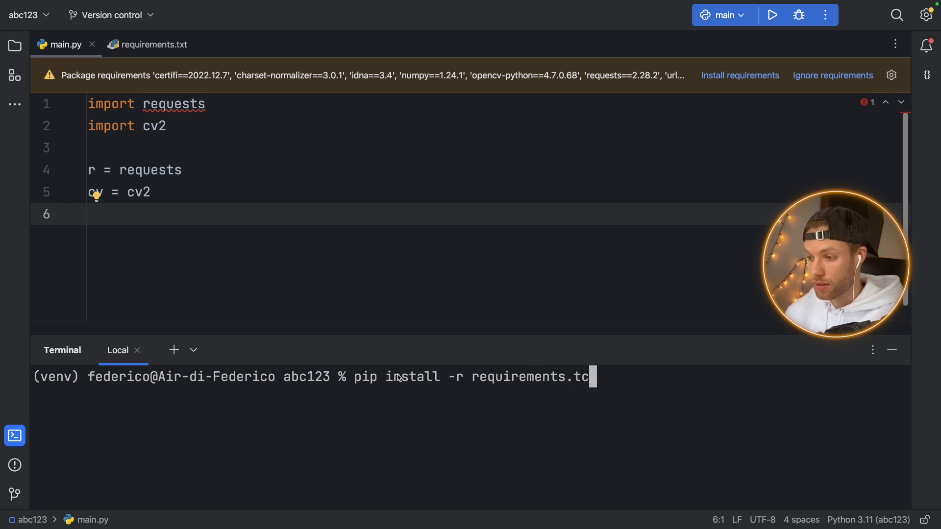
{"action": "type", "text": "xt"}
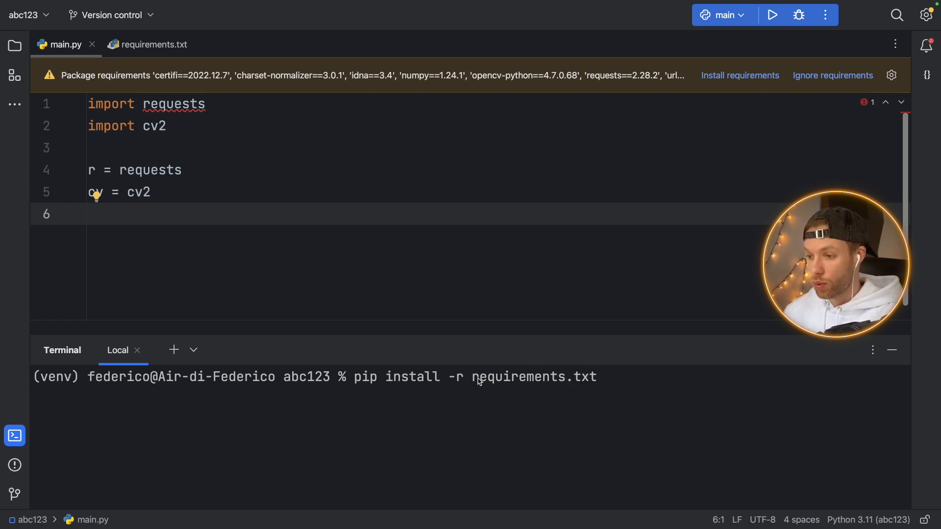
{"action": "left_click", "coordinate": [14, 45]}
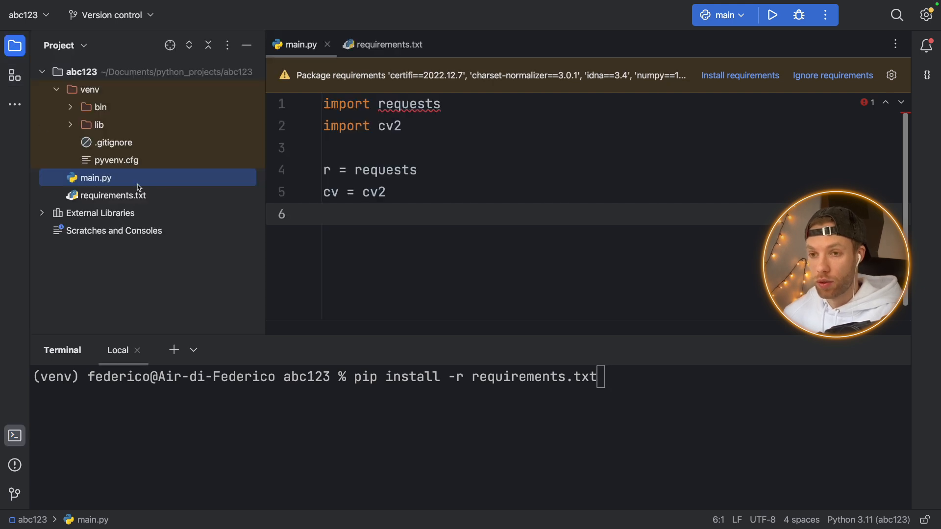
{"action": "left_click", "coordinate": [388, 44]}
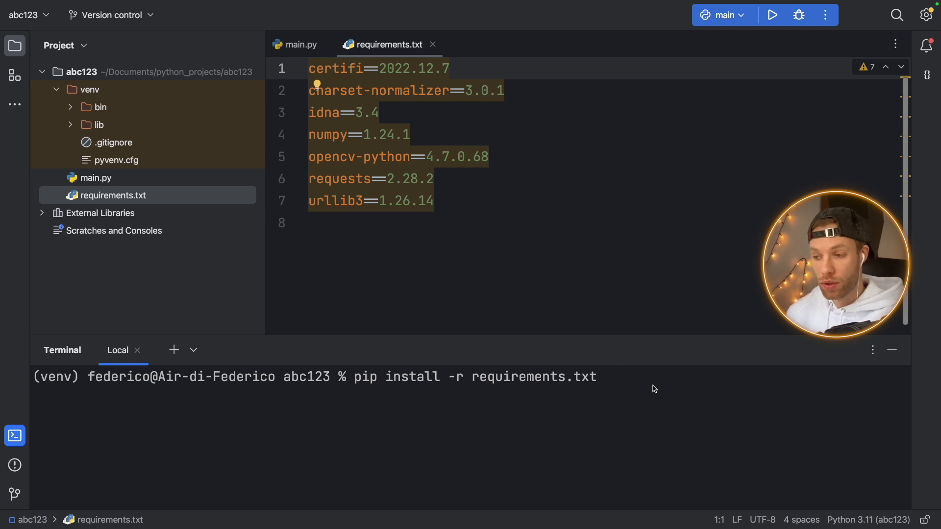
{"action": "key", "text": "Return"}
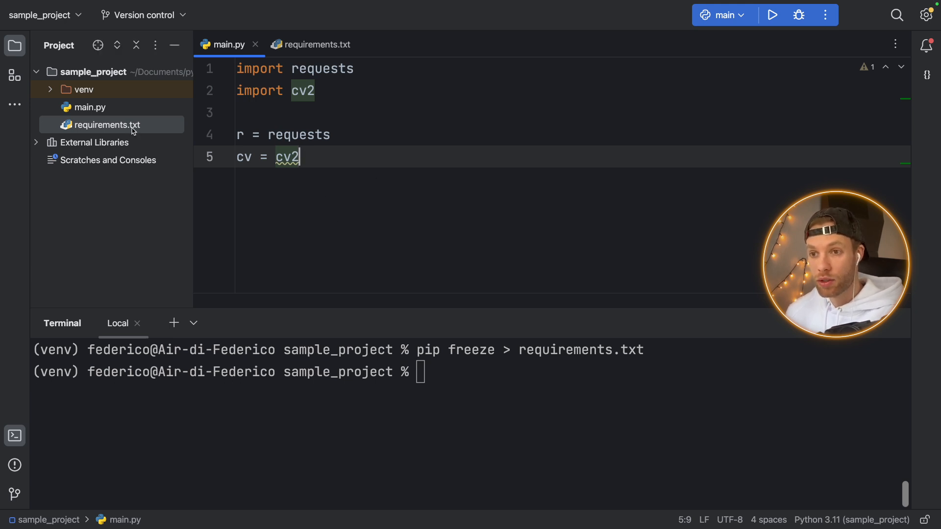
Check requirements.txt, then delete the cv2 import from main.py
{"action": "left_click", "coordinate": [317, 44]}
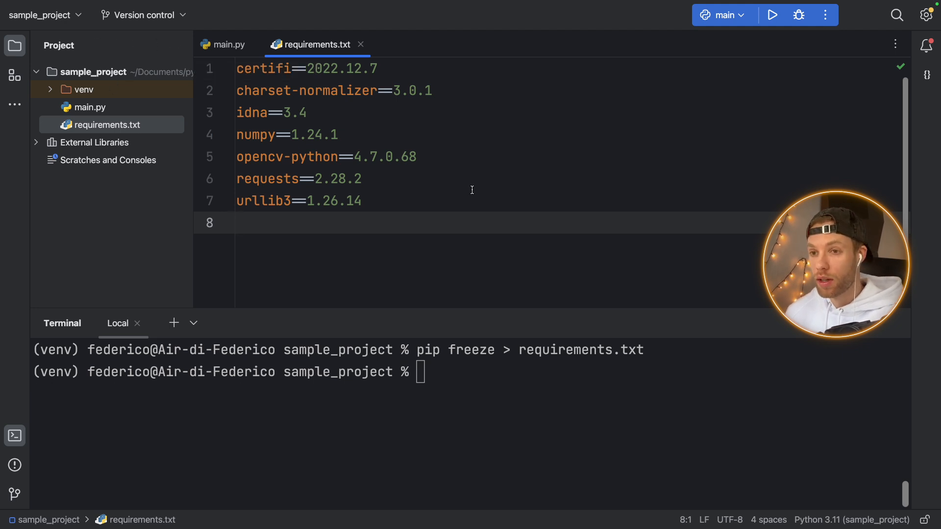
{"action": "left_click", "coordinate": [227, 45]}
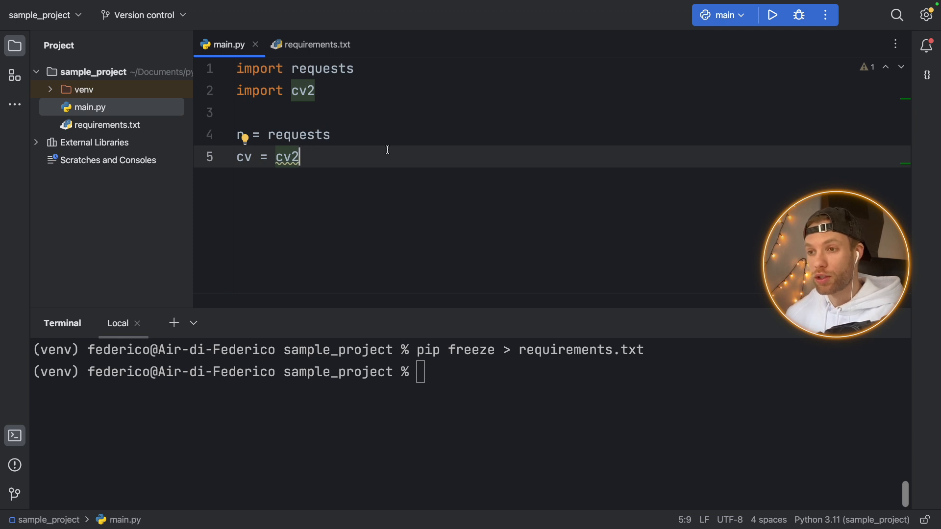
{"action": "mouse_move", "coordinate": [359, 163]}
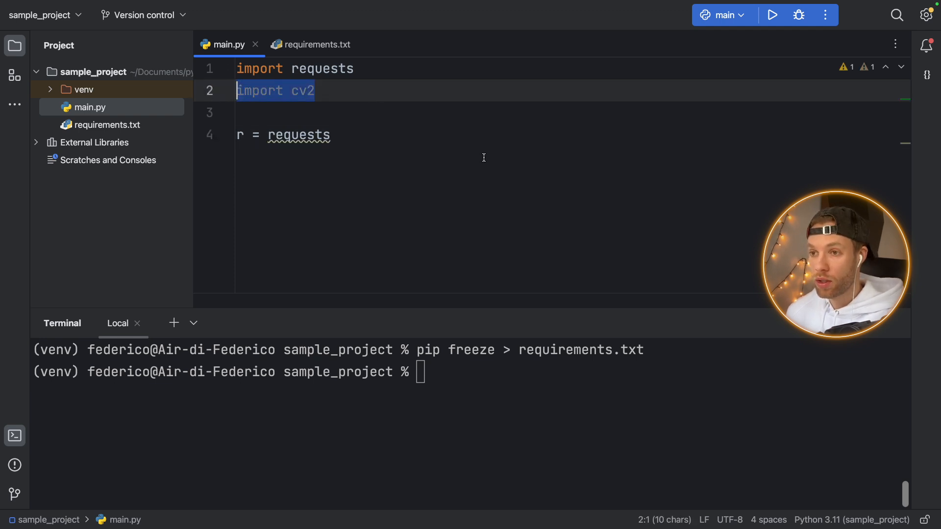
{"action": "key", "text": "Backspace"}
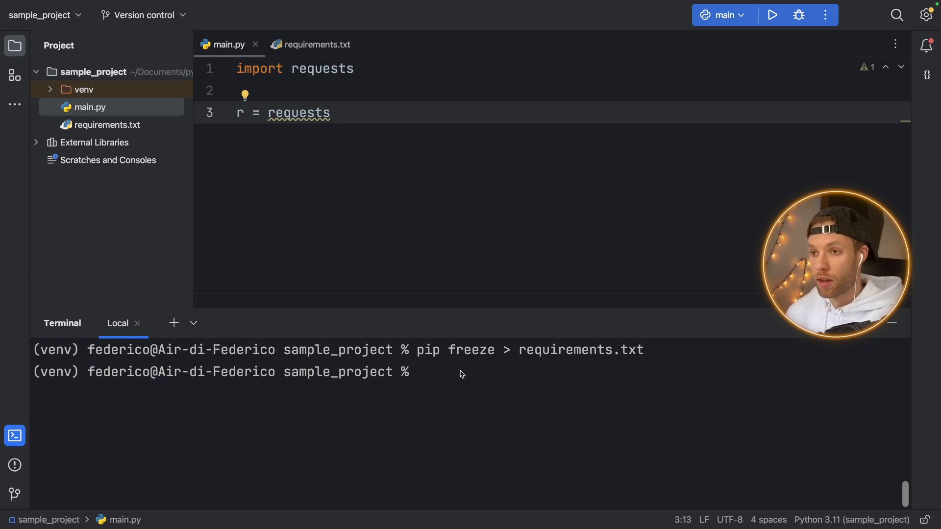
Add a trailing empty line after the requests line and start rerunning pip freeze
{"action": "left_click", "coordinate": [330, 112]}
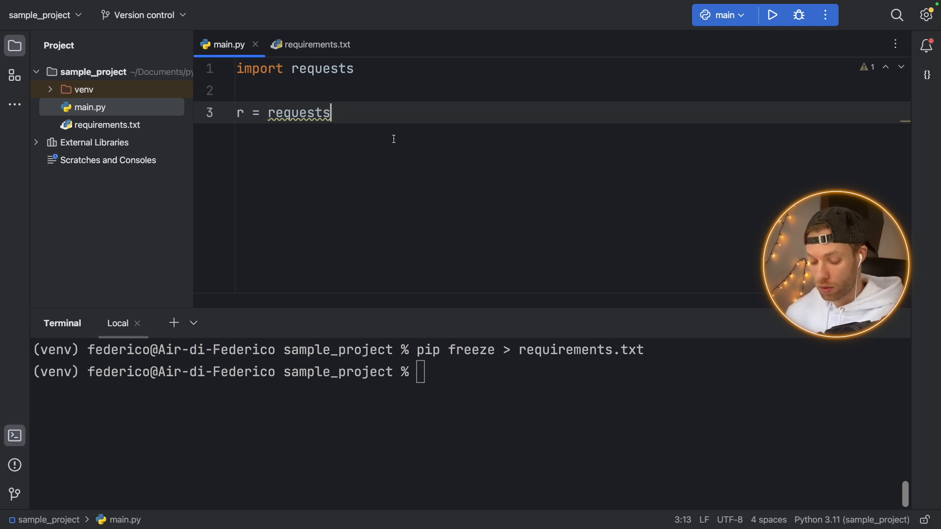
{"action": "key", "text": "enter"}
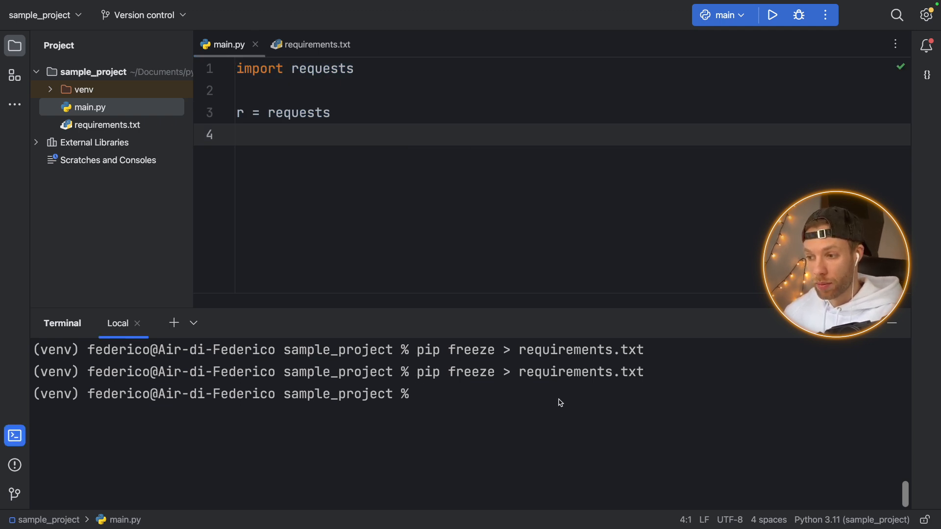
{"action": "left_click", "coordinate": [317, 45]}
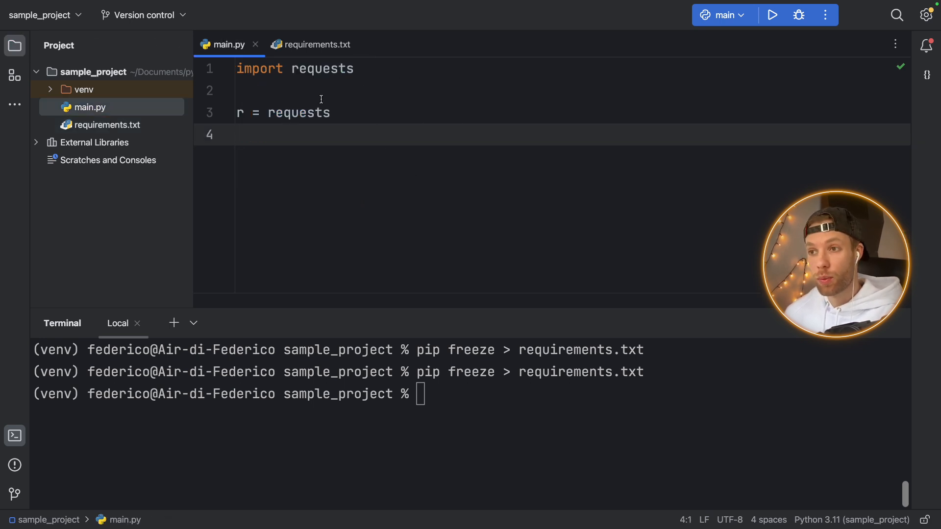
{"action": "type", "text": "pi"}
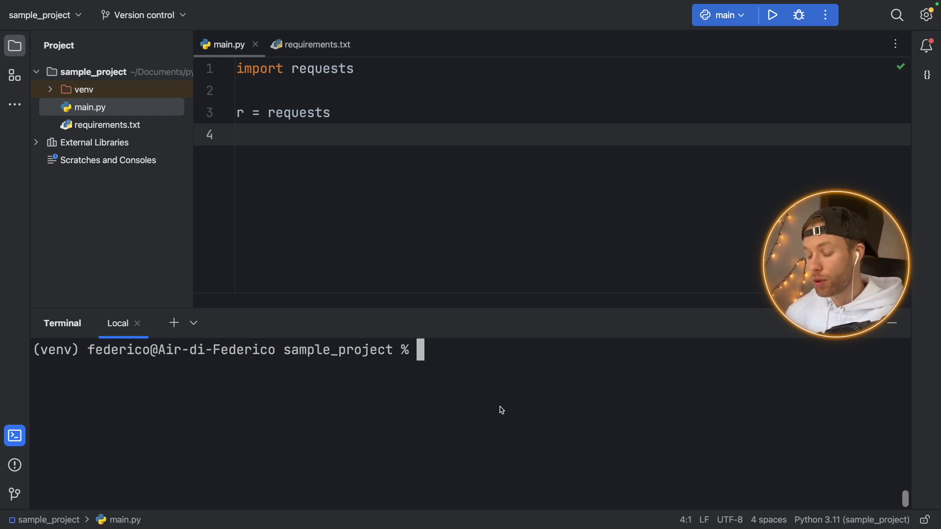
Run pipreqs --force and view requirements.txt containing only requests==2.28.2
{"action": "type", "text": "pipreqs"}
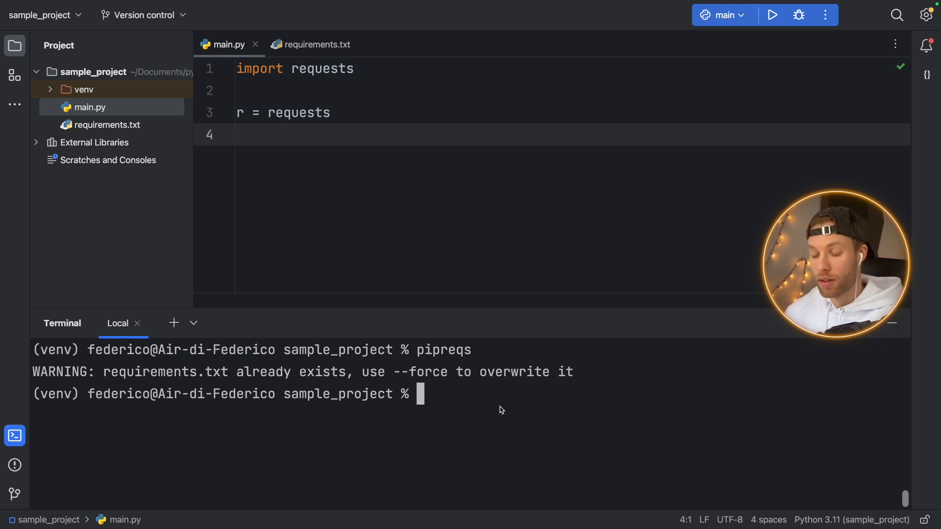
{"action": "type", "text": "pipreqs"}
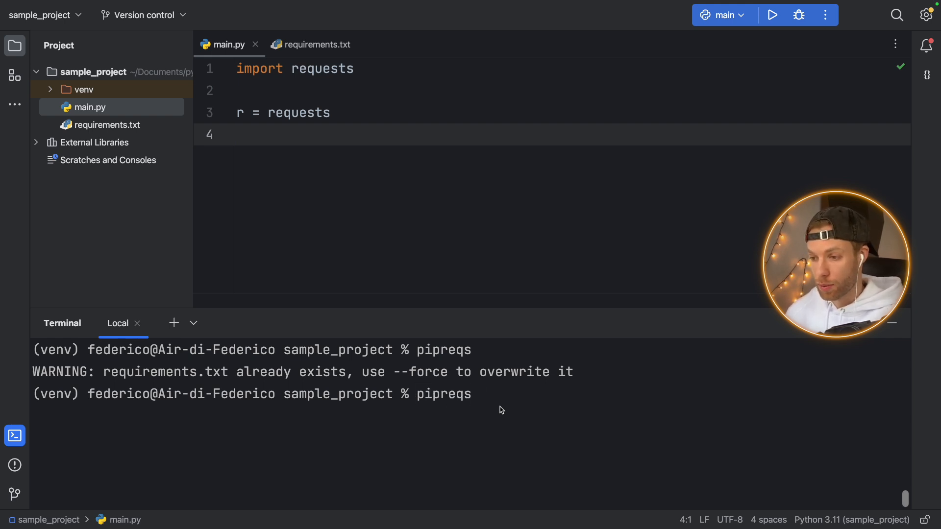
{"action": "type", "text": "--froc"}
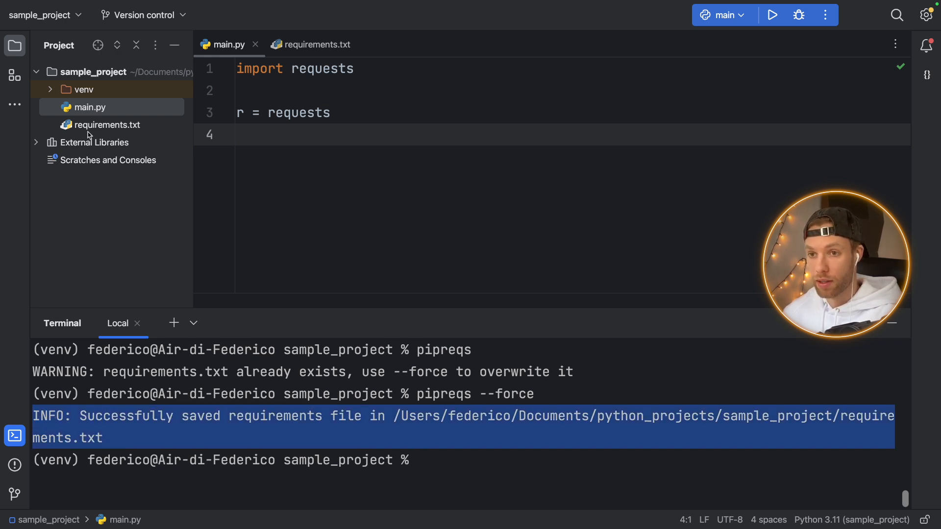
{"action": "left_click", "coordinate": [316, 45]}
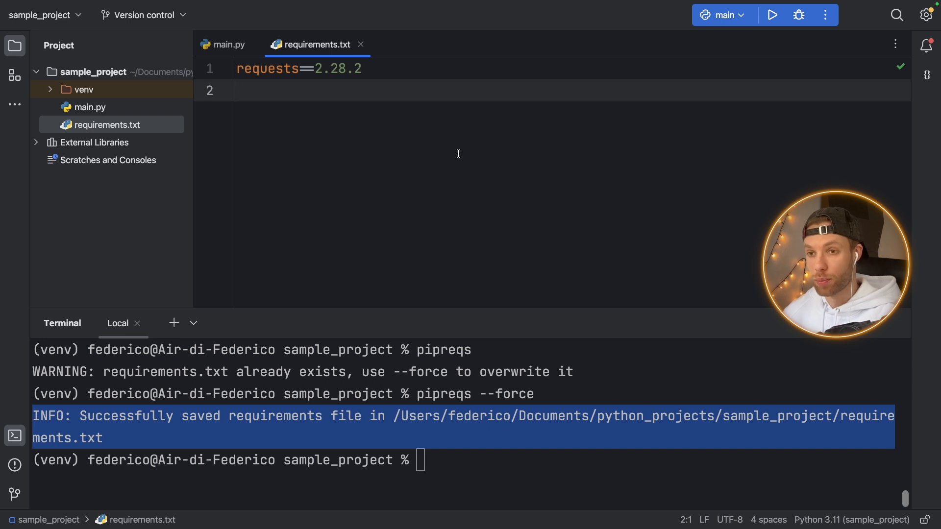
{"action": "mouse_move", "coordinate": [385, 178]}
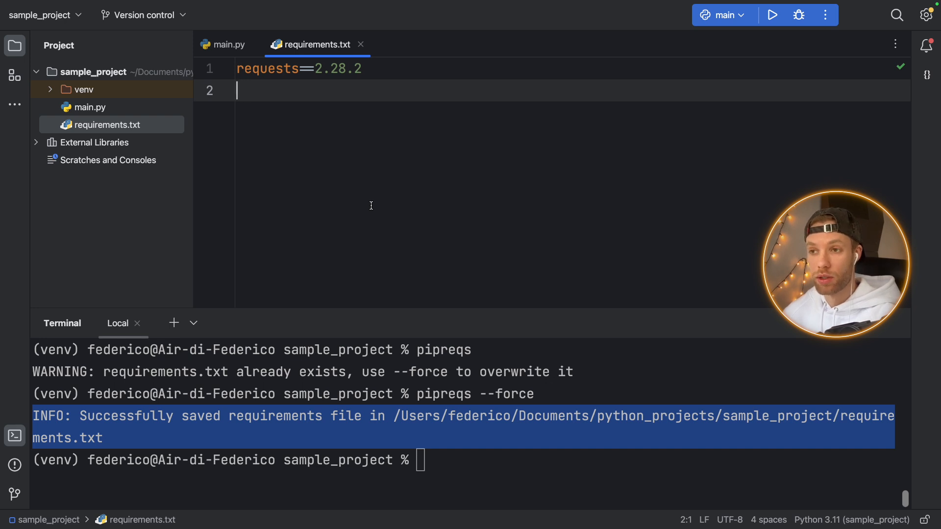
{"action": "mouse_move", "coordinate": [254, 157]}
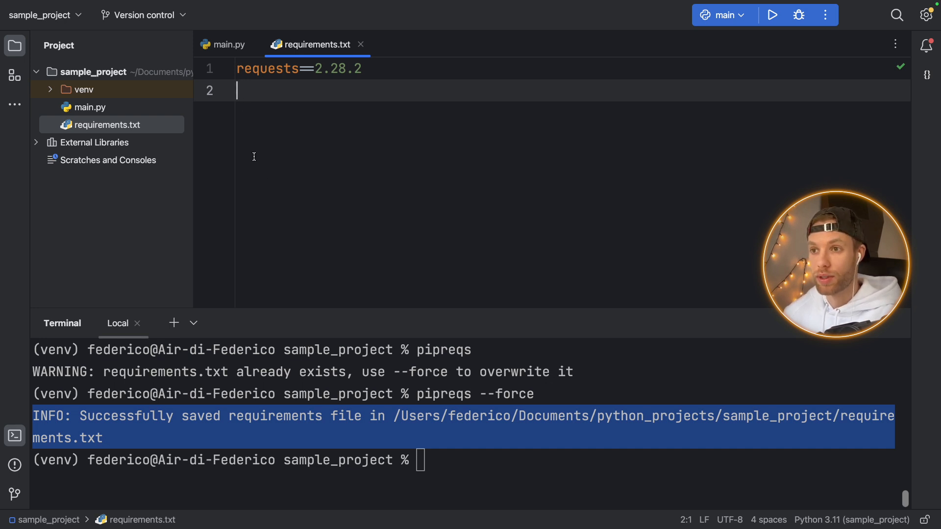
Add import cv2 and cv = cv2 to main.py, then rerun pipreqs --force
{"action": "left_click", "coordinate": [228, 45]}
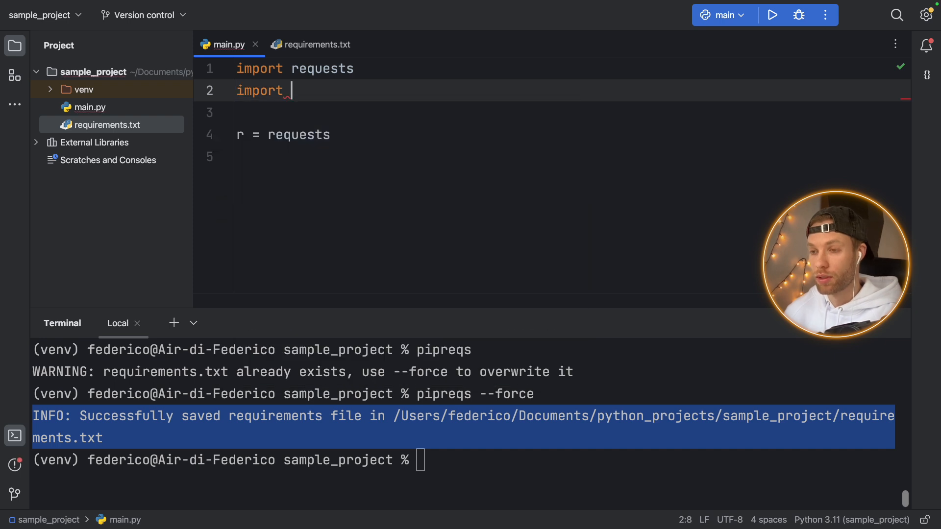
{"action": "type", "text": "cv2"}
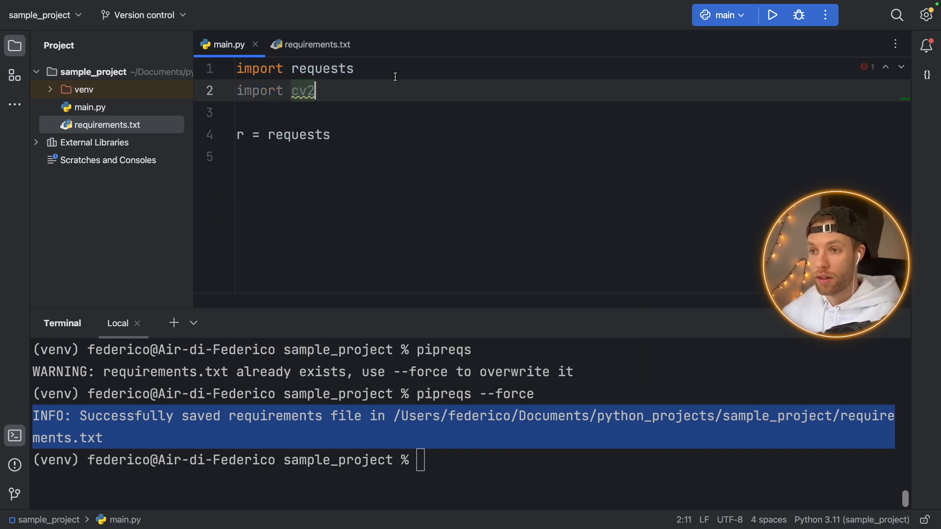
{"action": "type", "text": "cv"}
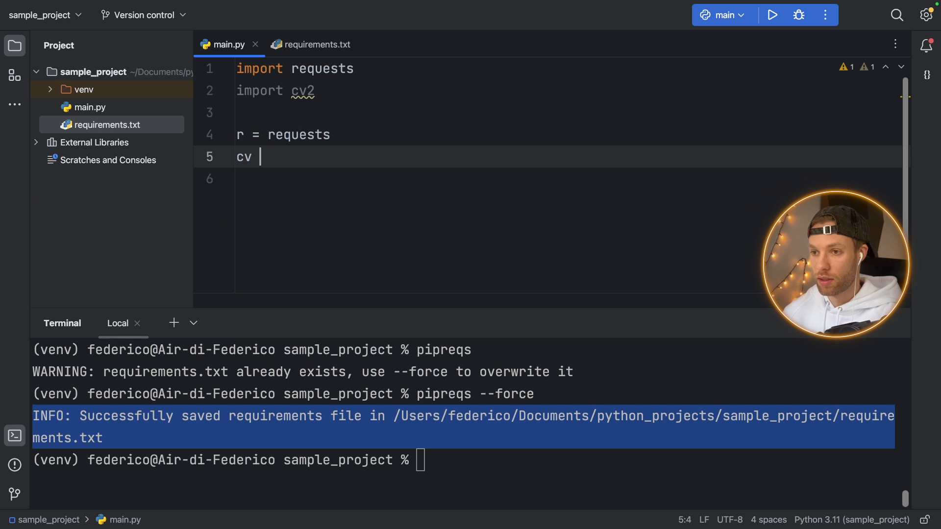
{"action": "type", "text": "= cv2"}
{"action": "left_click", "coordinate": [654, 460]}
{"action": "type", "text": "pipreqs --force"}
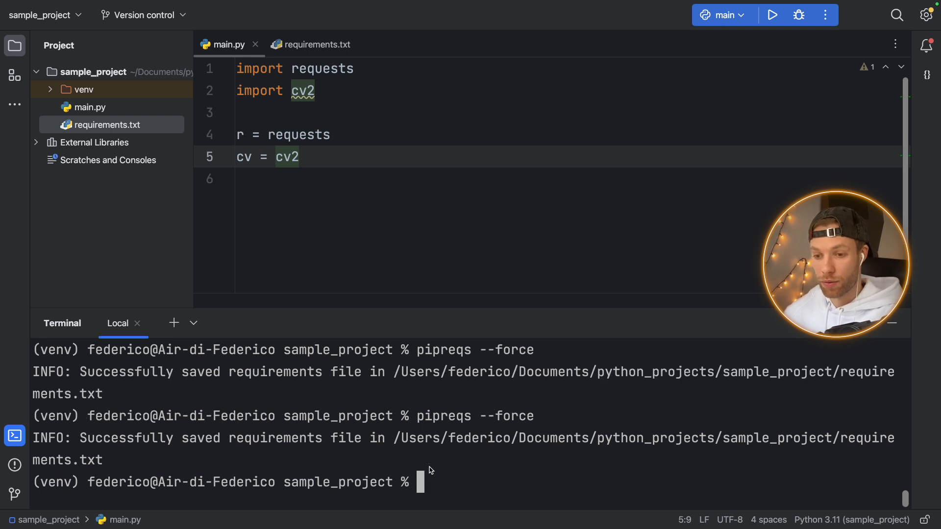
{"action": "left_click", "coordinate": [316, 45]}
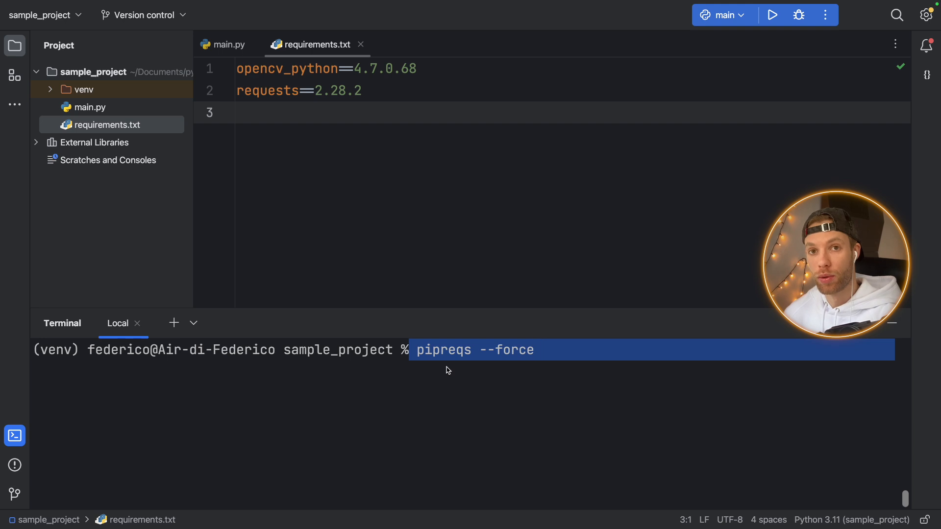
{"action": "mouse_move", "coordinate": [570, 358]}
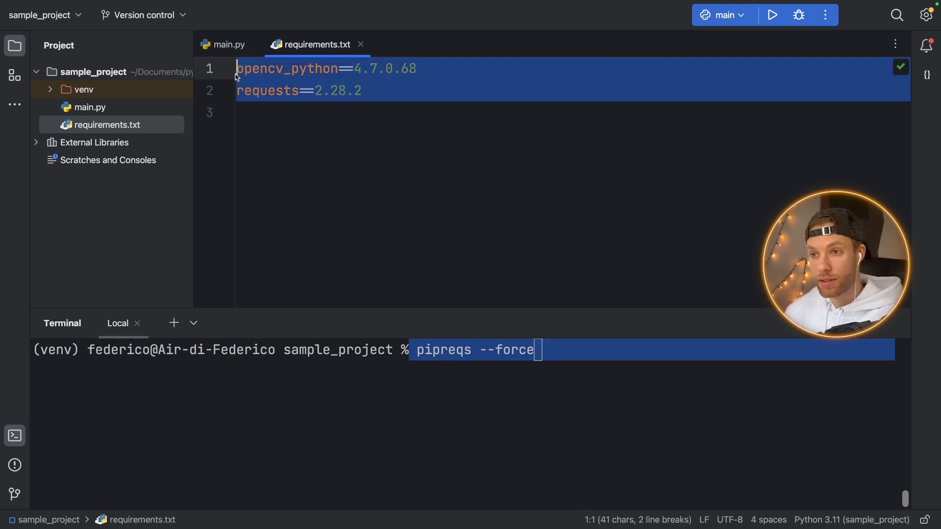
{"action": "left_click", "coordinate": [444, 165]}
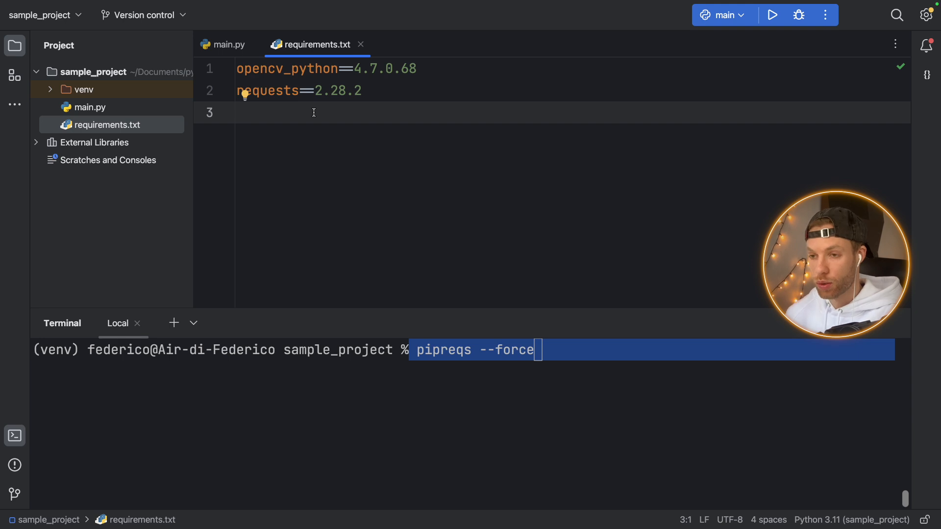
Add discord==2.1 to requirements.txt and install discord through the quick-fix
{"action": "type", "text": "d"}
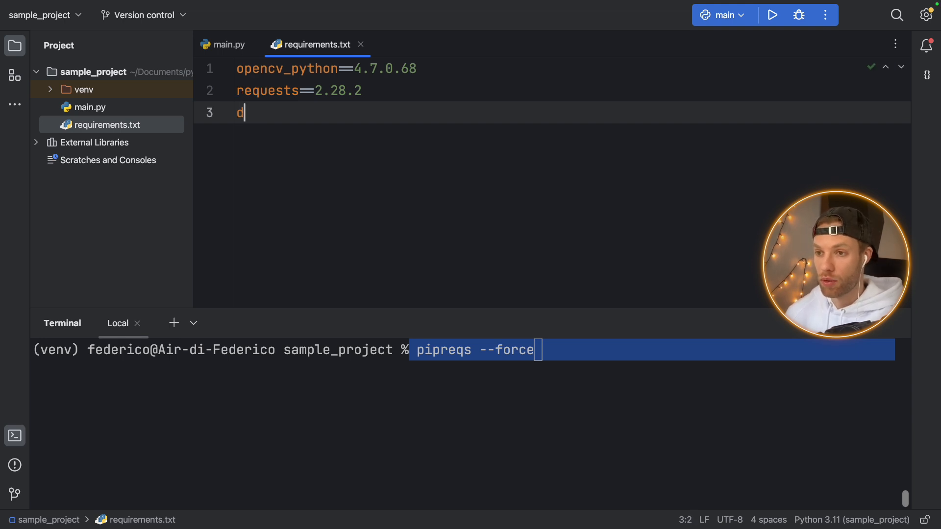
{"action": "type", "text": "iscord"}
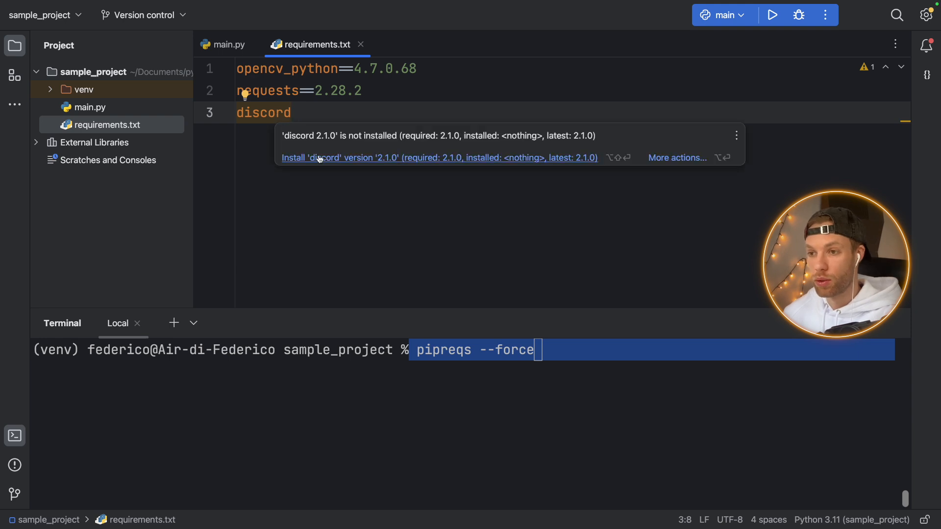
{"action": "left_click", "coordinate": [439, 158]}
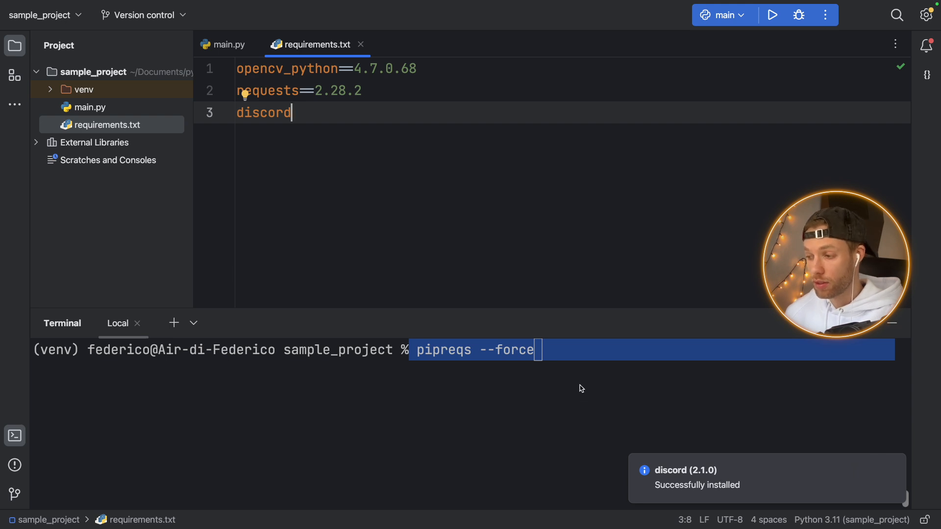
{"action": "type", "text": "=="}
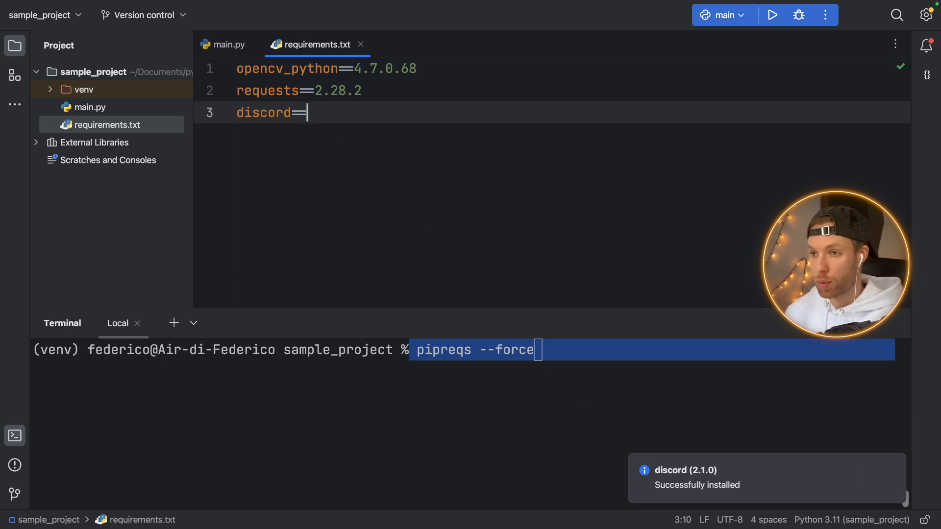
{"action": "type", "text": "2.1"}
{"action": "left_click", "coordinate": [463, 350]}
{"action": "type", "text": "pip freeze >"}
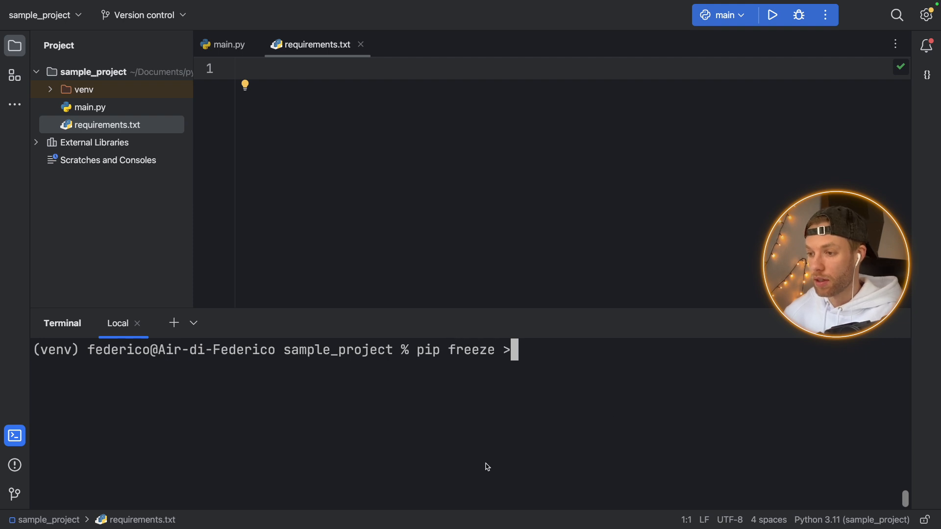
Refill requirements.txt from pip freeze, then rerun pipreqs --force to keep only opencv_python and requests
{"action": "type", "text": "requirements.txt"}
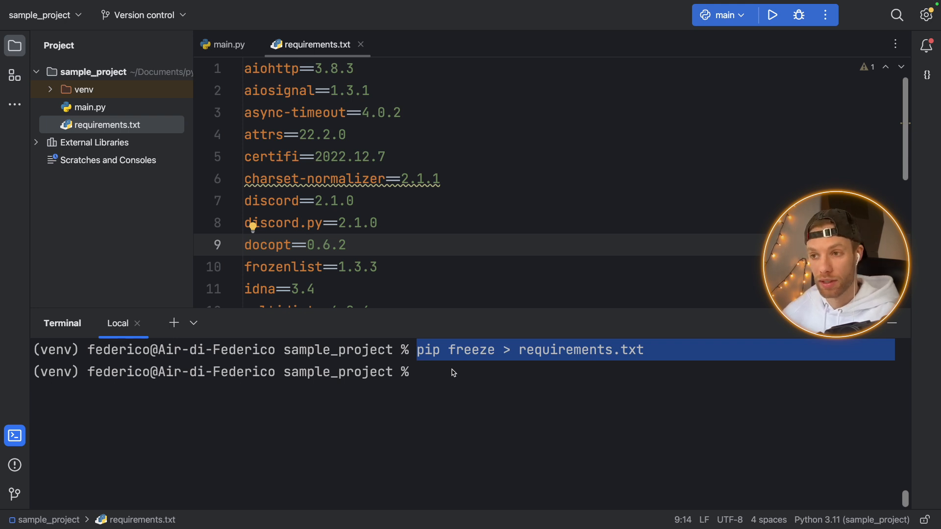
{"action": "type", "text": "pipreqs --force"}
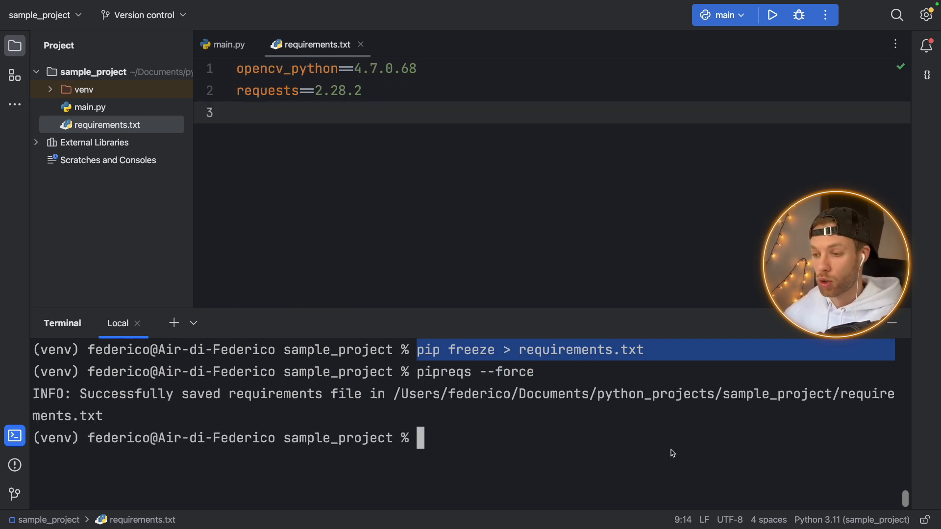